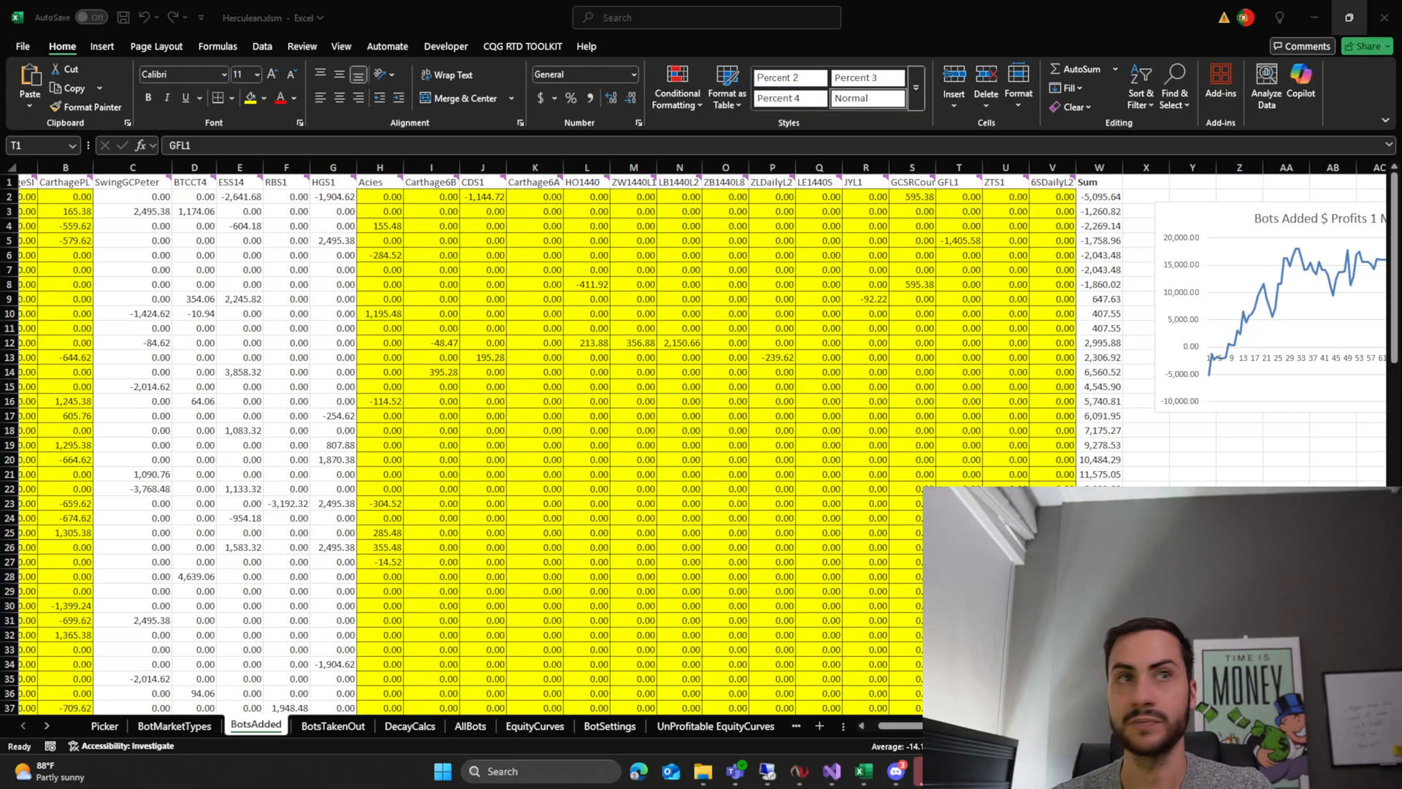
Switch to StratGen Settings and display the portfolio equity curve with profit, drawdown and Sharpe ratio.
key(Alt+Tab)
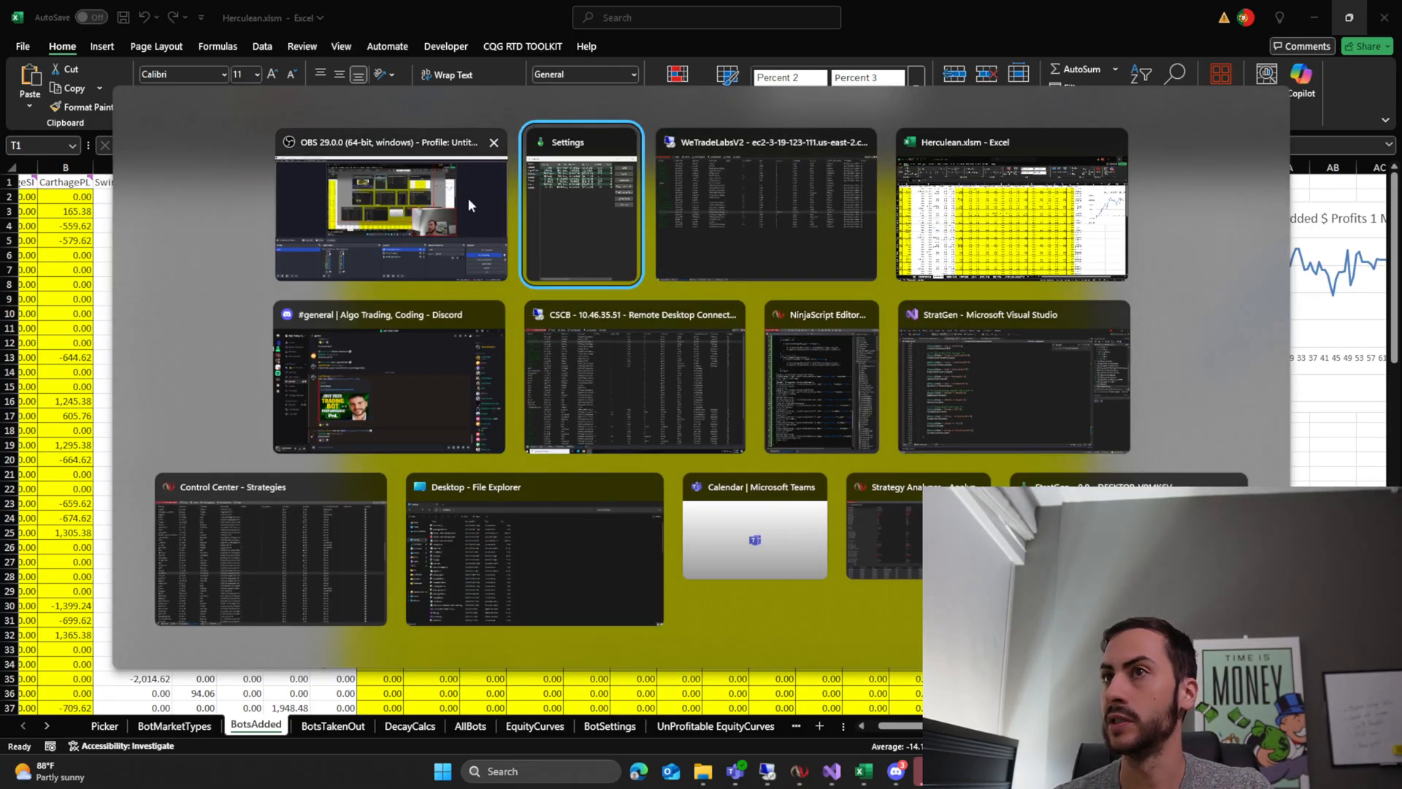
click(1010, 206)
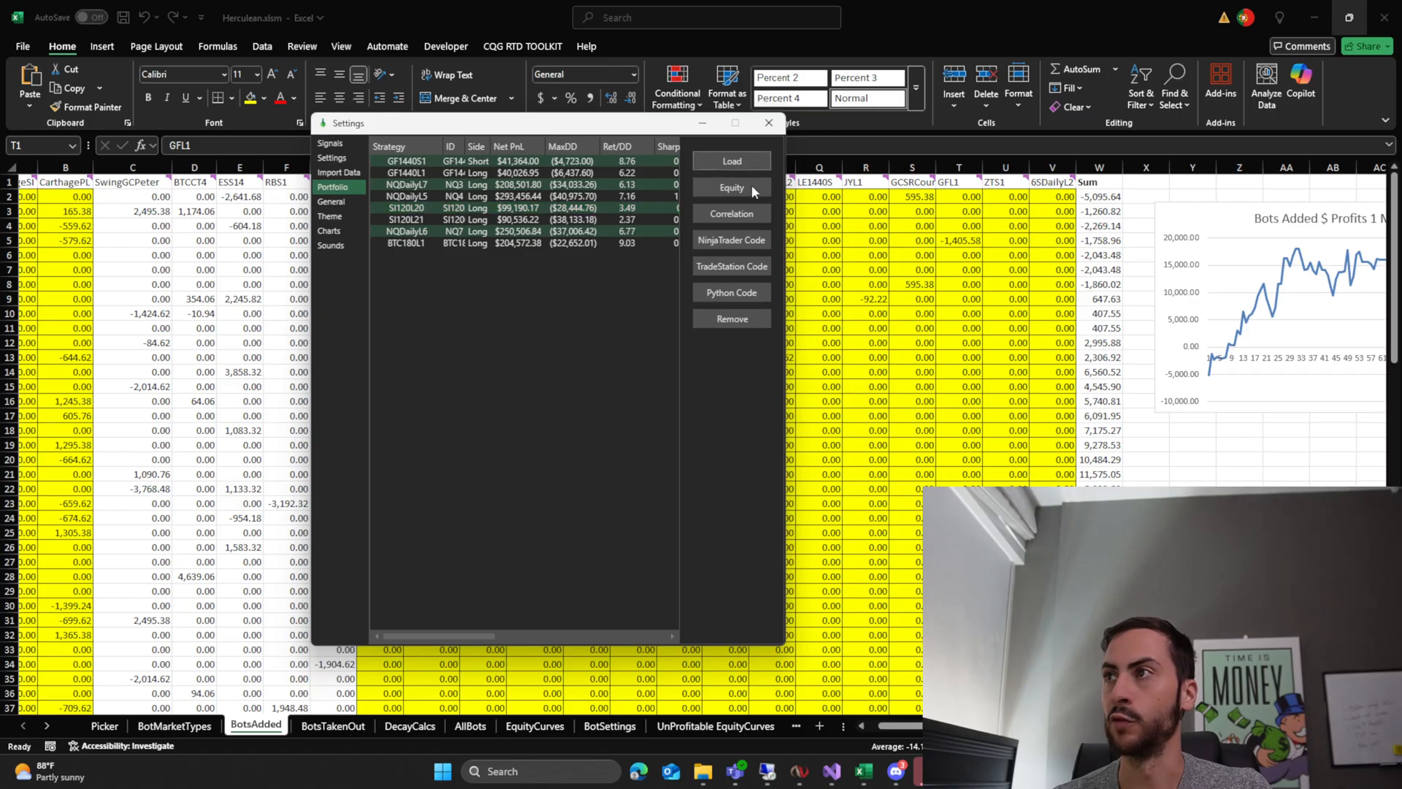
click(731, 187)
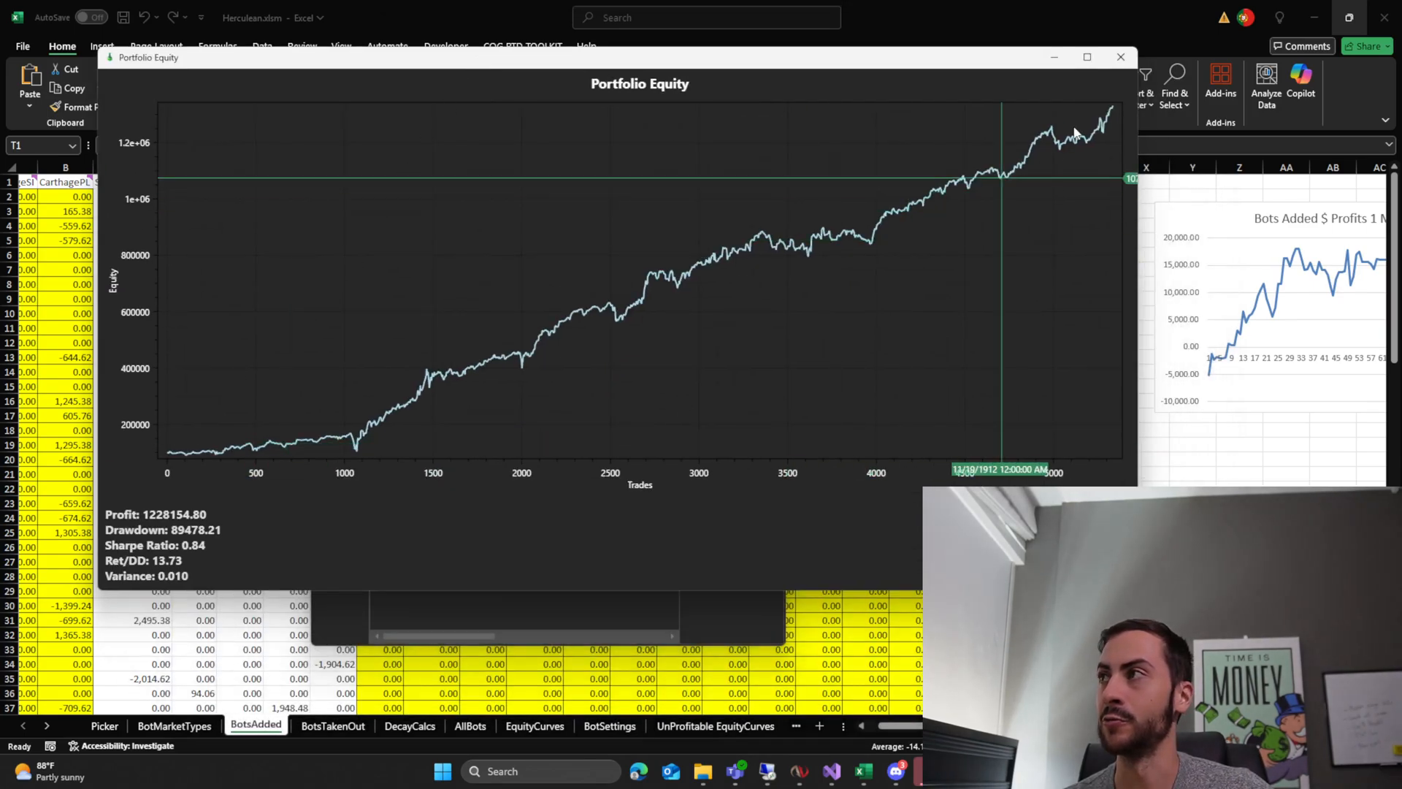
click(739, 213)
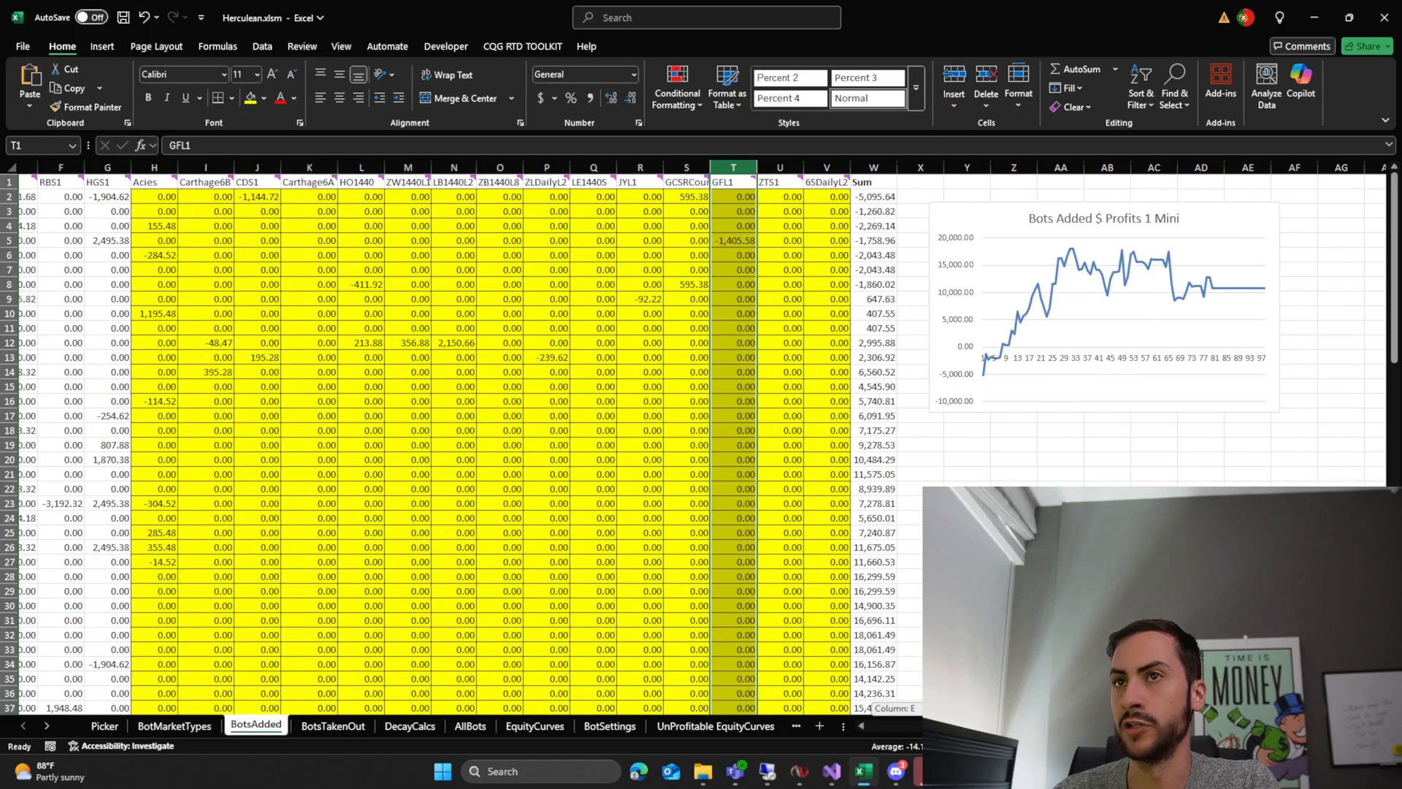
scroll(left, 3)
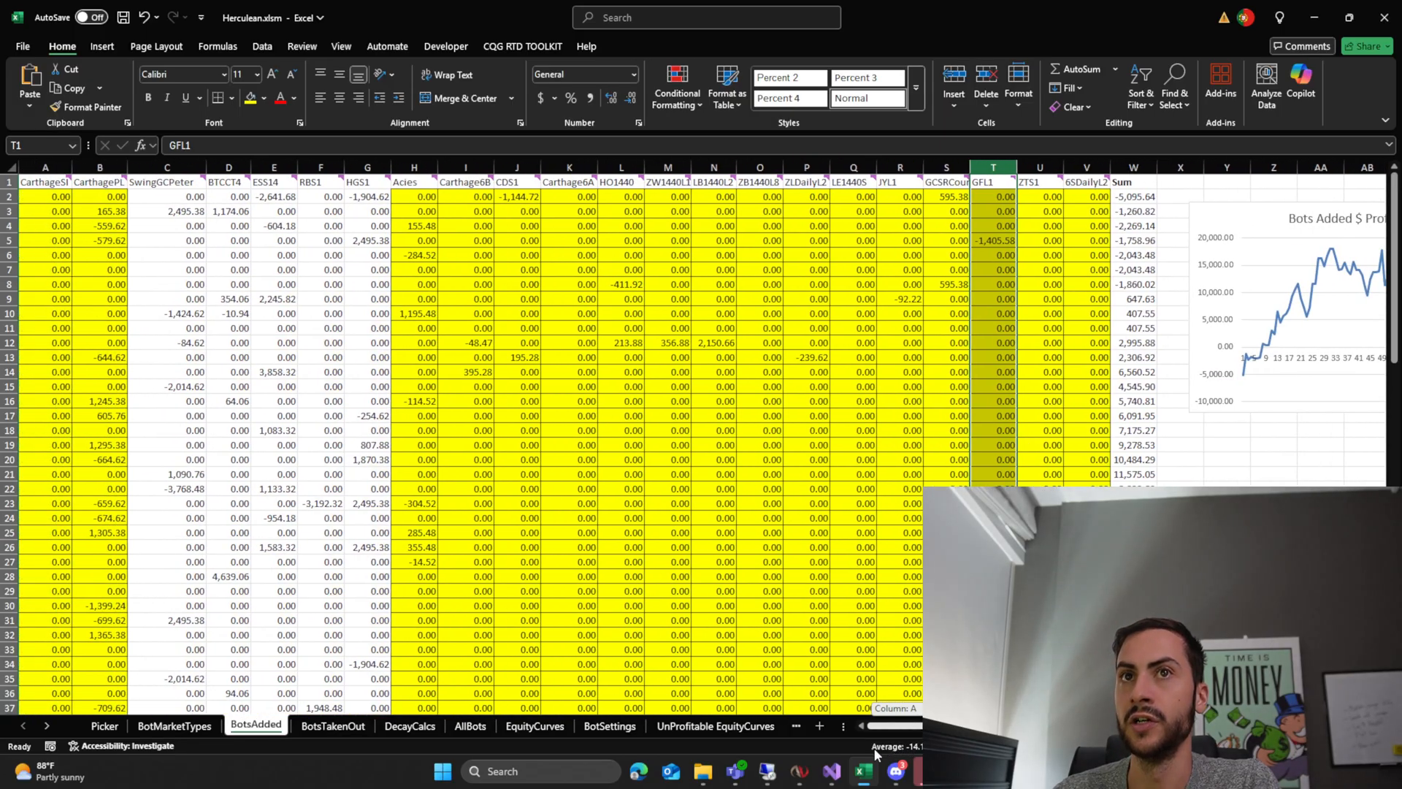
scroll(right, 3)
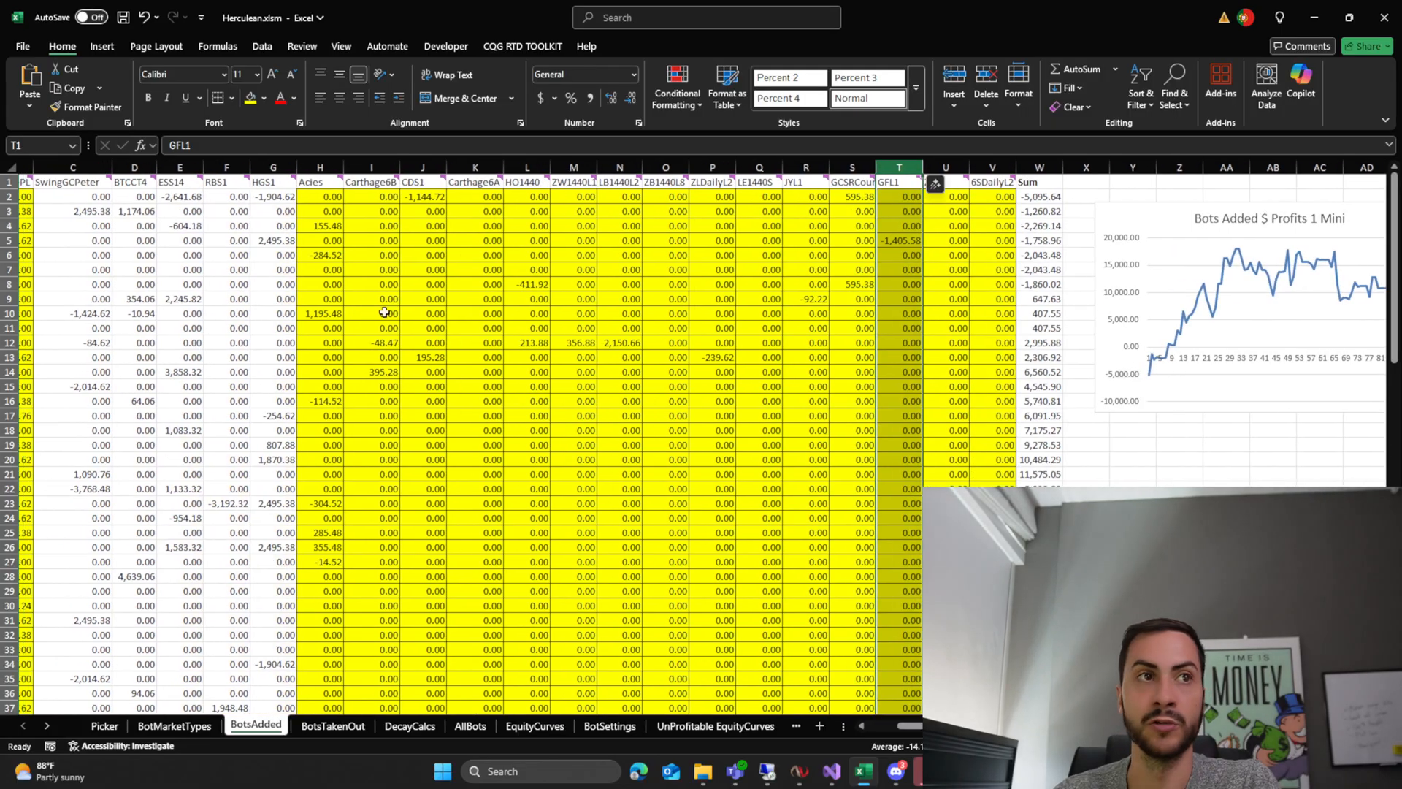
scroll(right, 3)
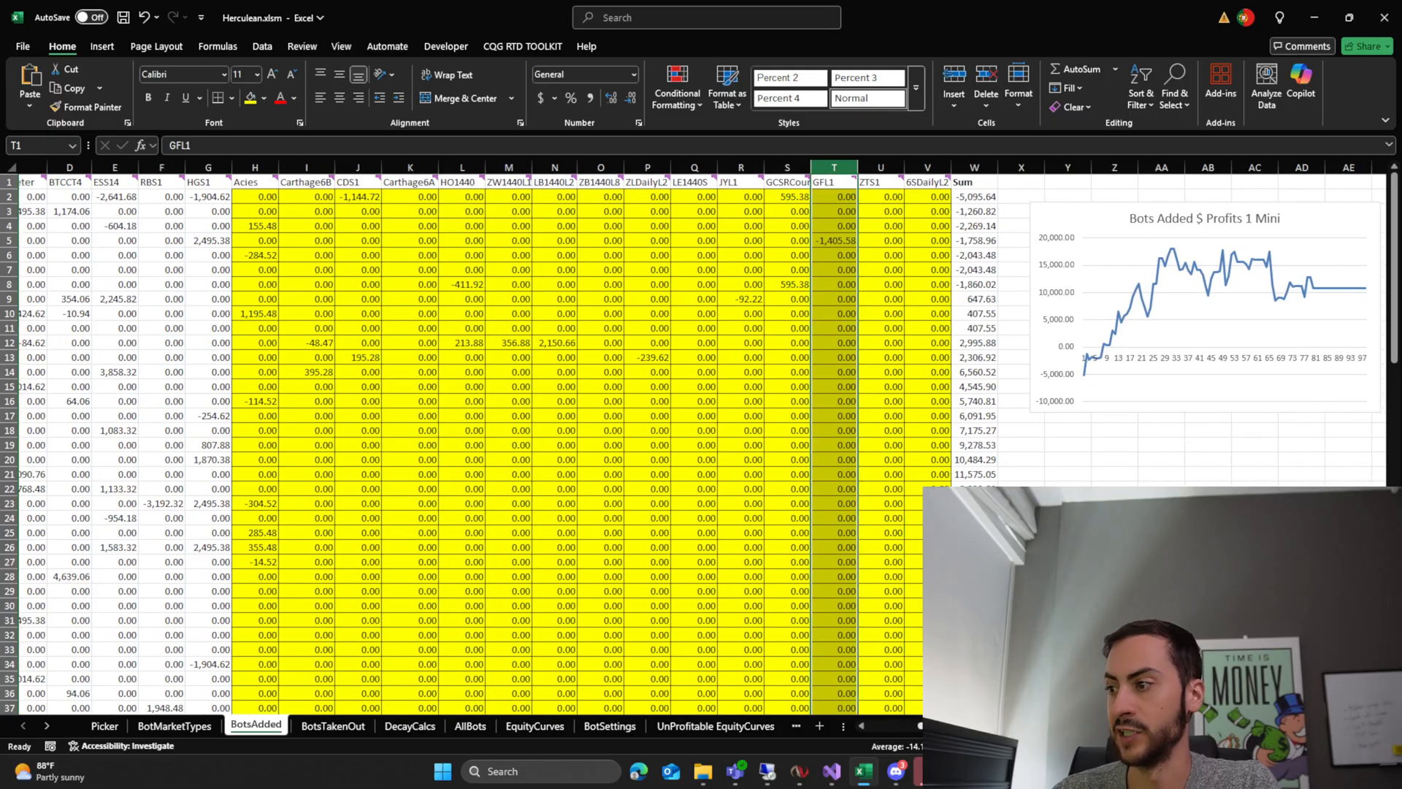
scroll(right, 3)
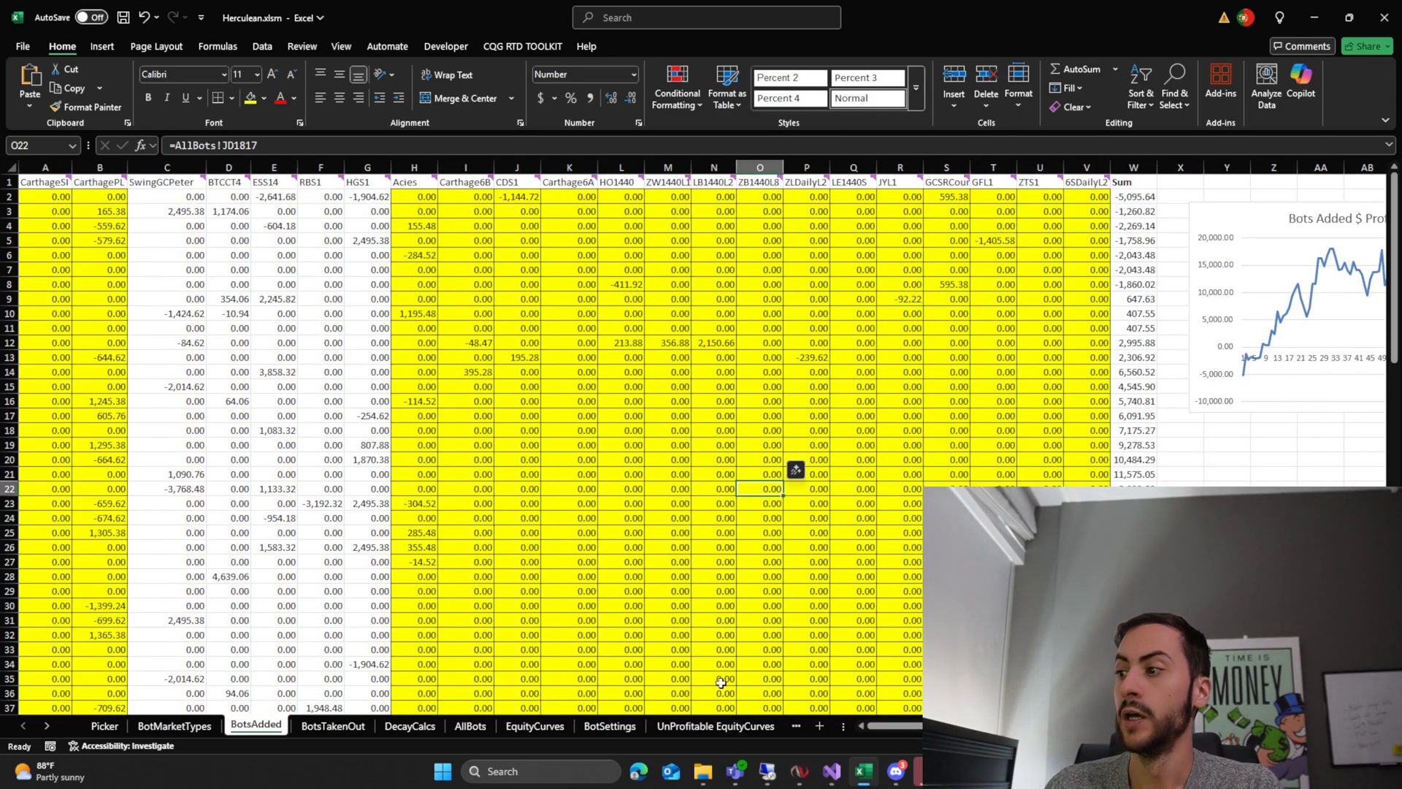
click(1086, 167)
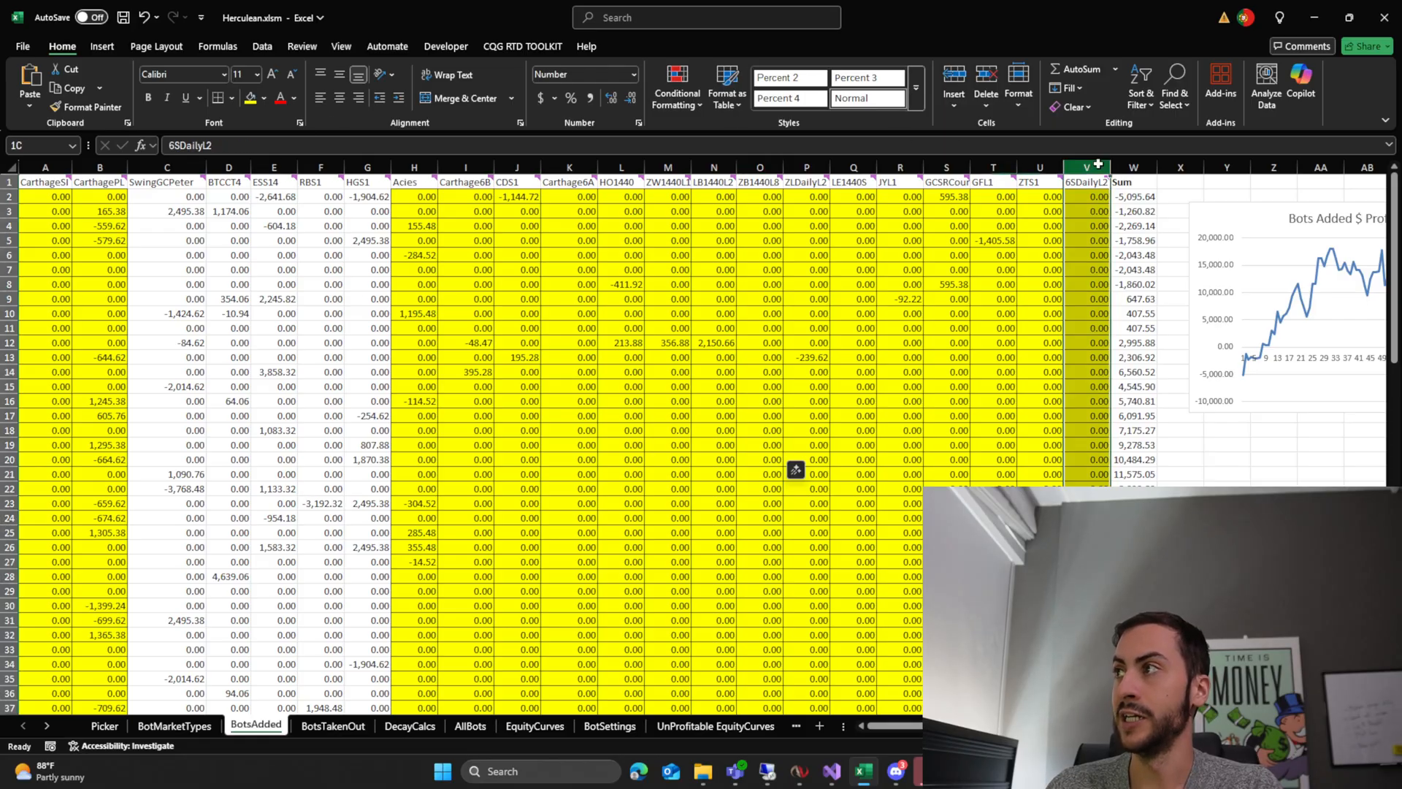
click(994, 196)
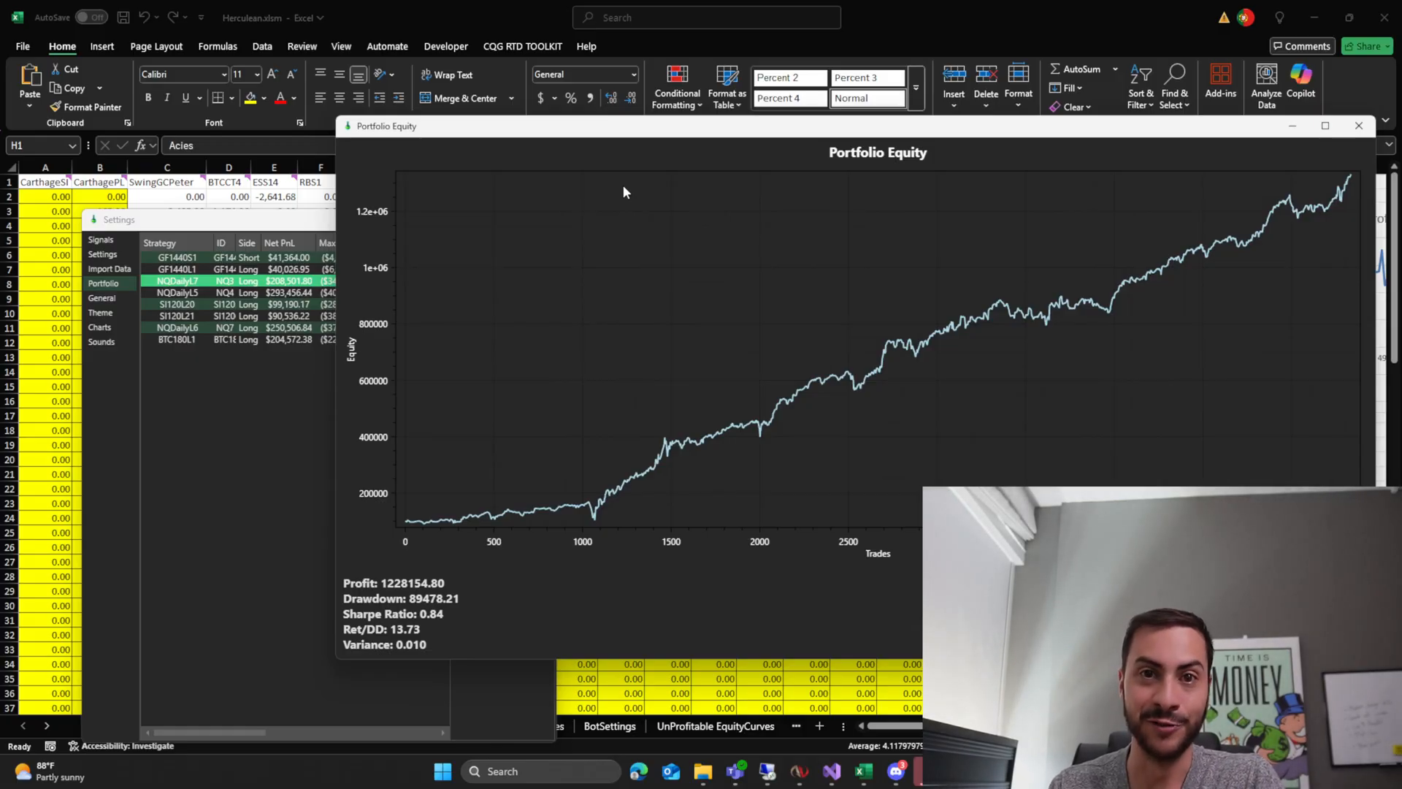
mouse_move(937, 310)
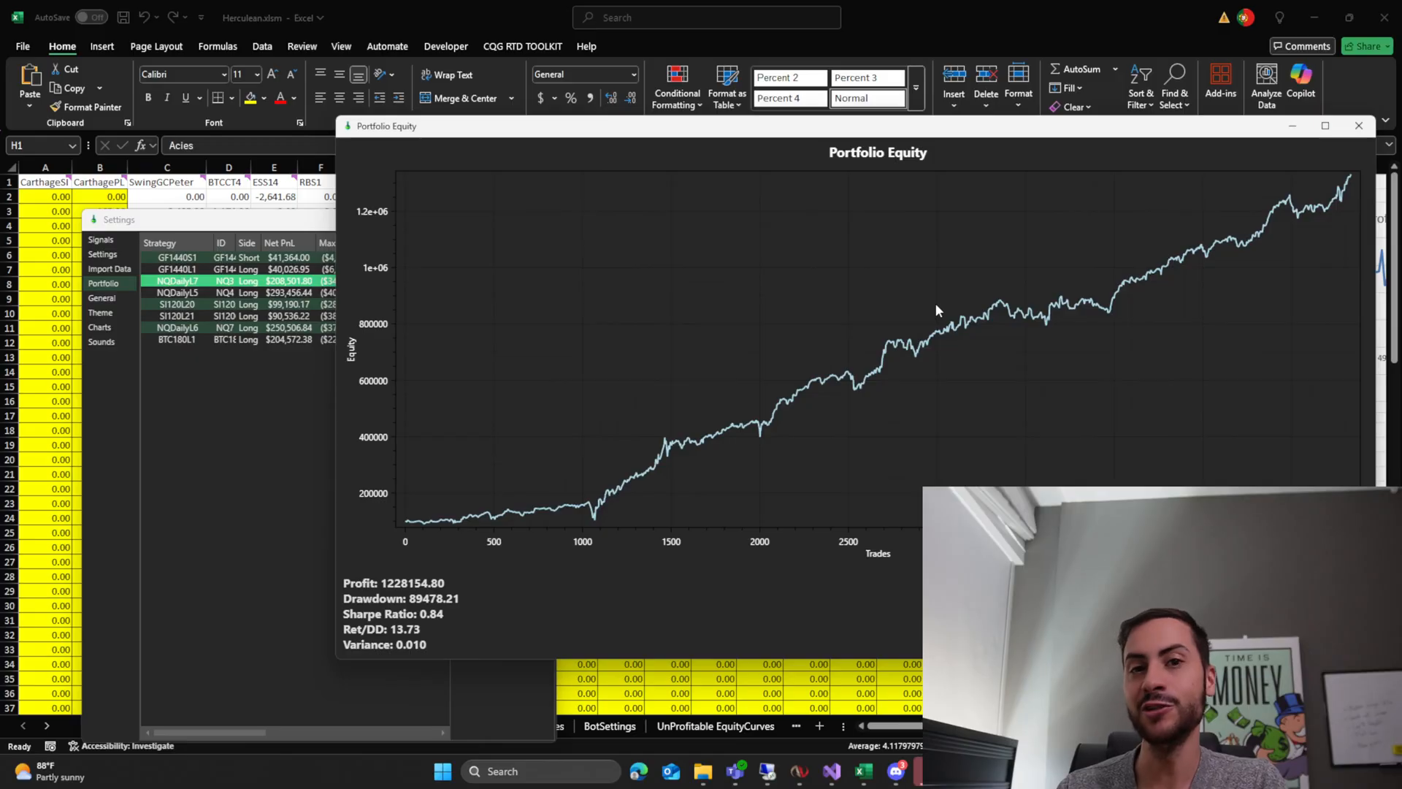